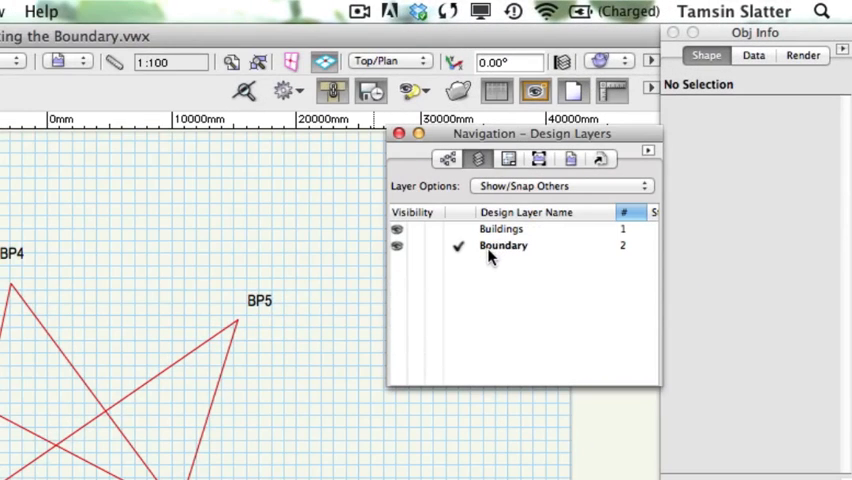
mouse_move(460, 252)
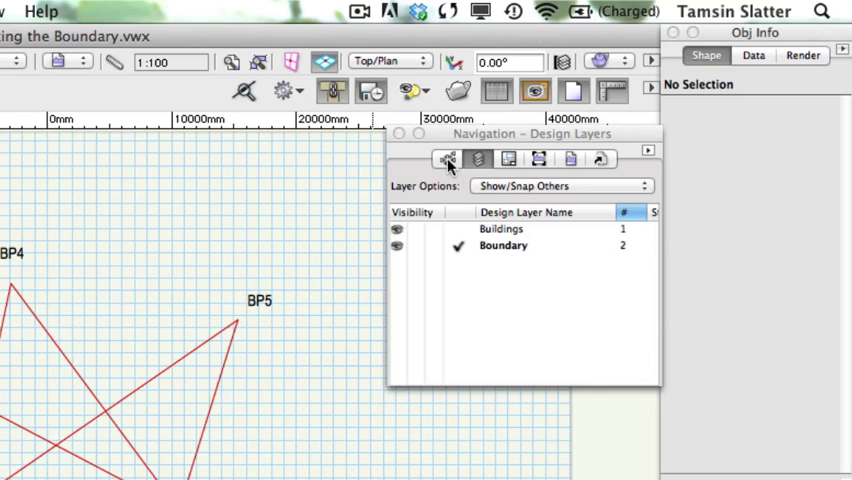
Switch the Navigation palette to Classes and make Survey-Triangulation the active class.
click(478, 160)
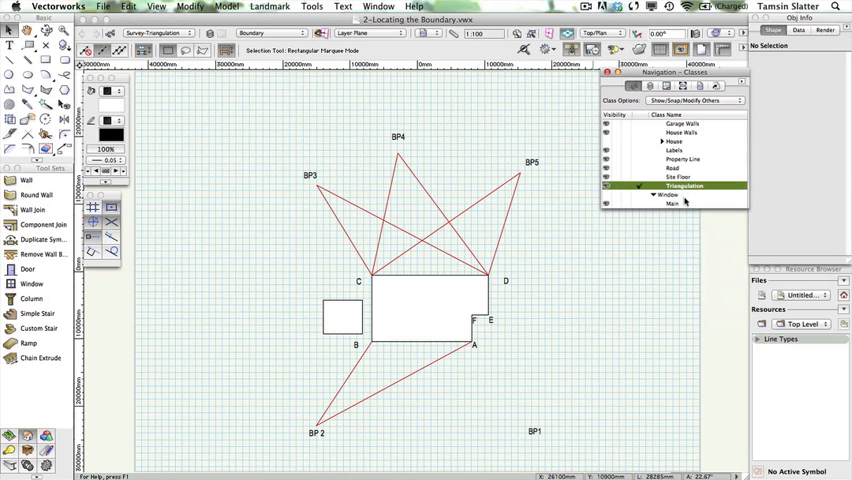
double_click(680, 186)
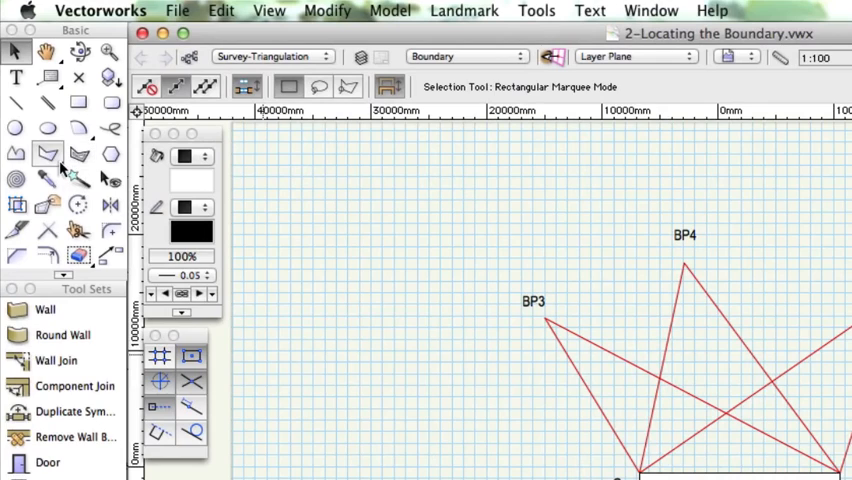
Set the Triangle tool to Three Sides mode for the survey triangle.
click(48, 152)
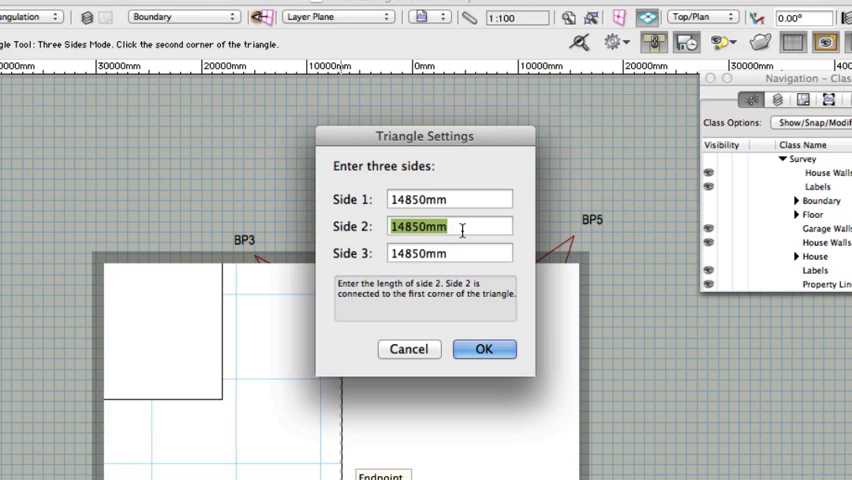
Enter triangle sides 14850mm, 14804 and 26096 and accept them to place the triangle.
text(1480)
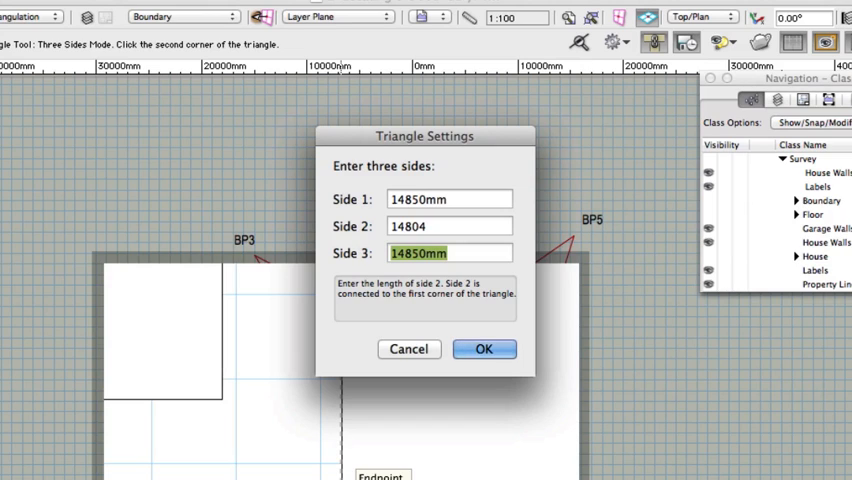
text(26096)
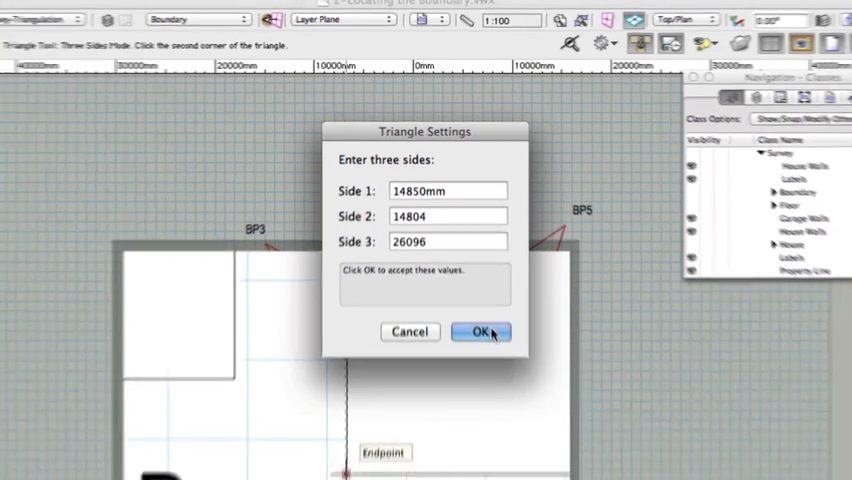
click(480, 332)
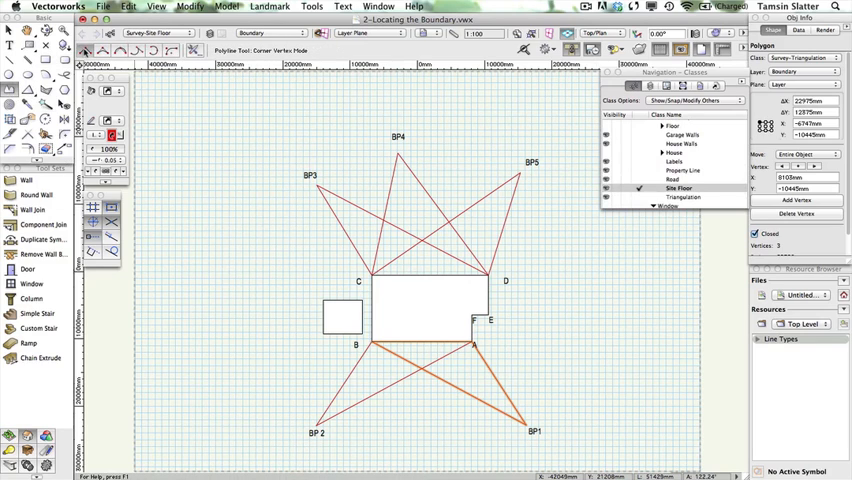
mouse_move(488, 316)
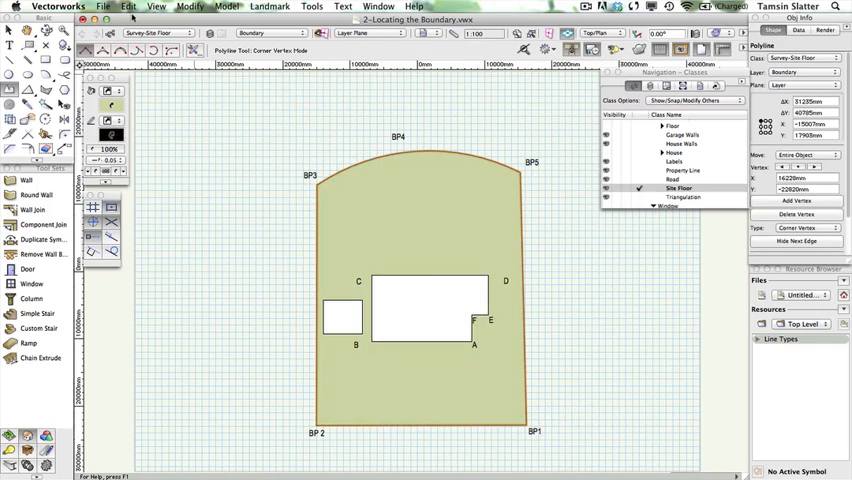
Select the boundary polyline and browse the Landmark architectural commands.
click(128, 6)
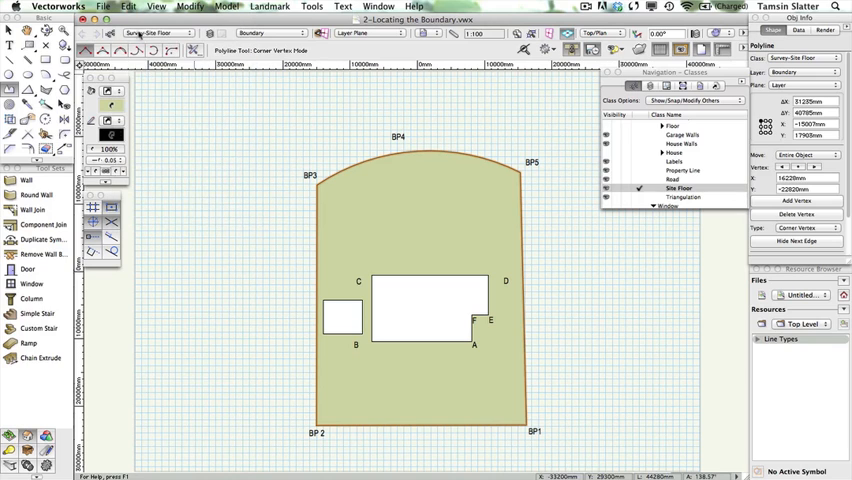
click(128, 6)
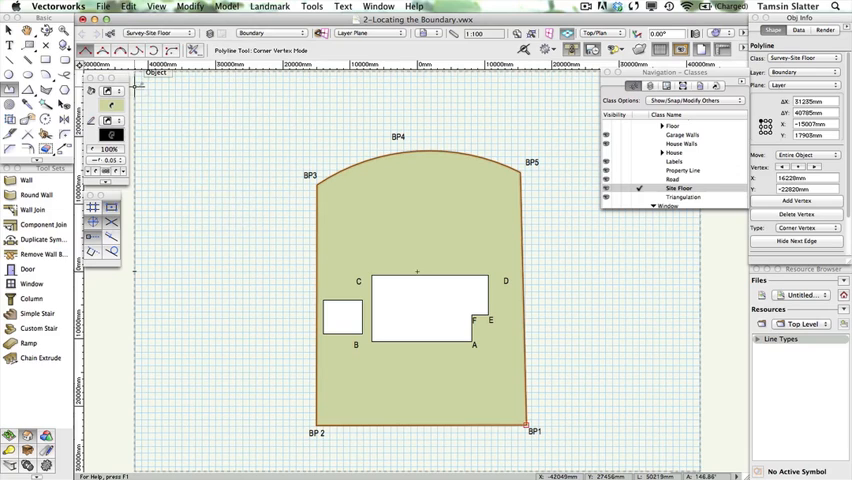
click(268, 6)
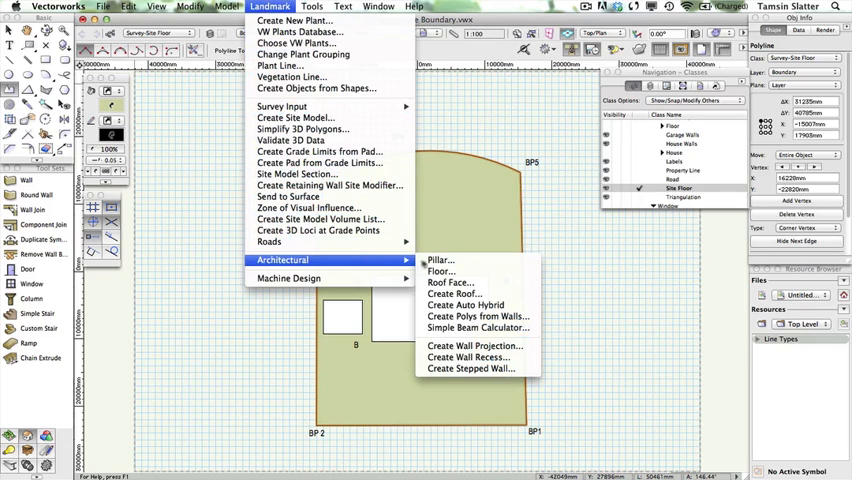
Create a floor from the boundary with 0mm Bottom Z and 0mm thickness.
click(440, 272)
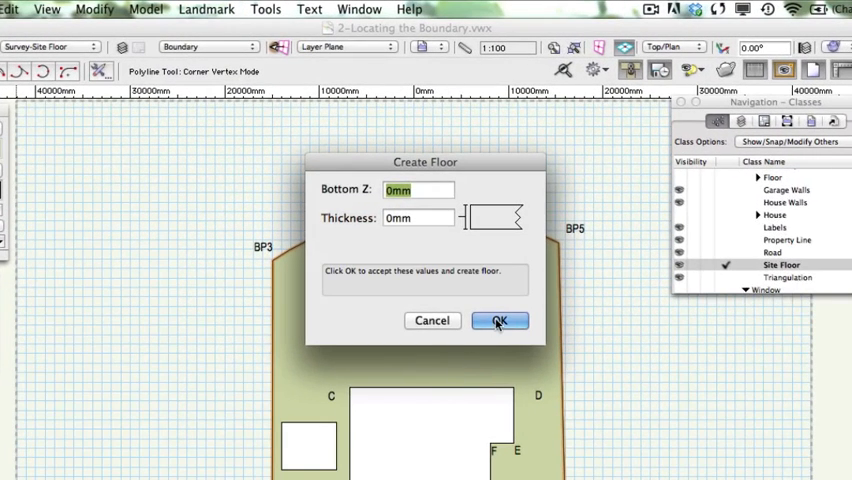
click(500, 320)
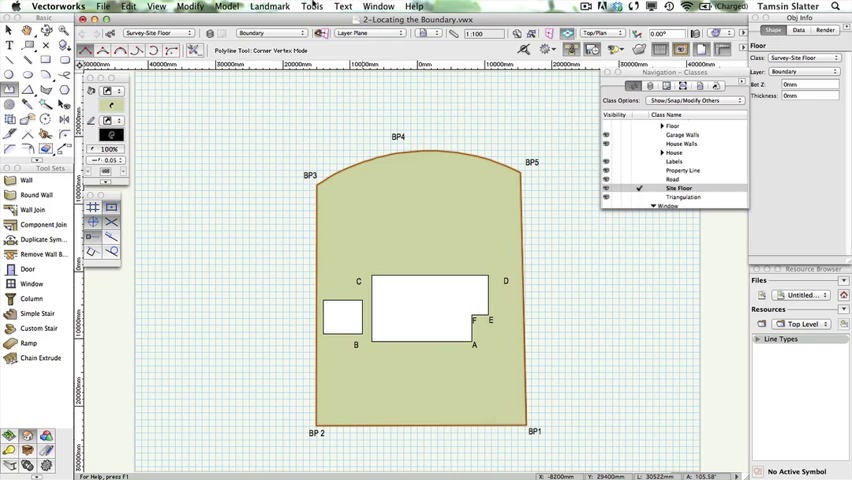
click(188, 8)
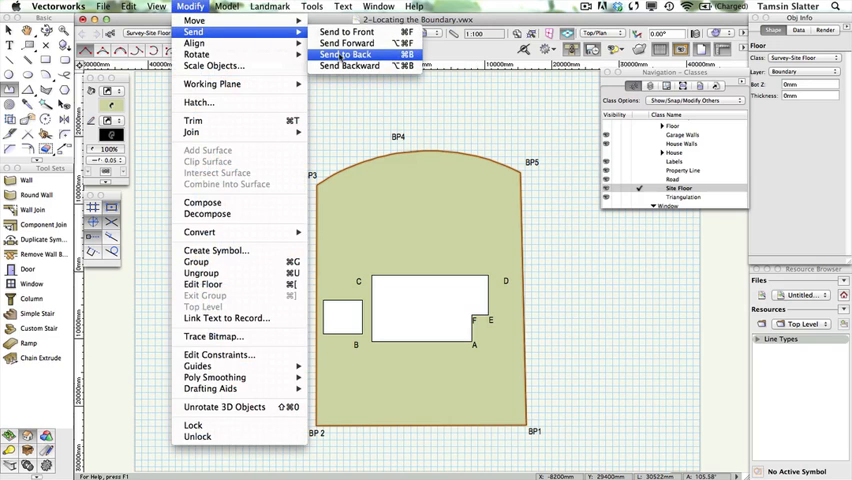
Send the floor to the back and make Survey-Property Line the active class.
click(344, 54)
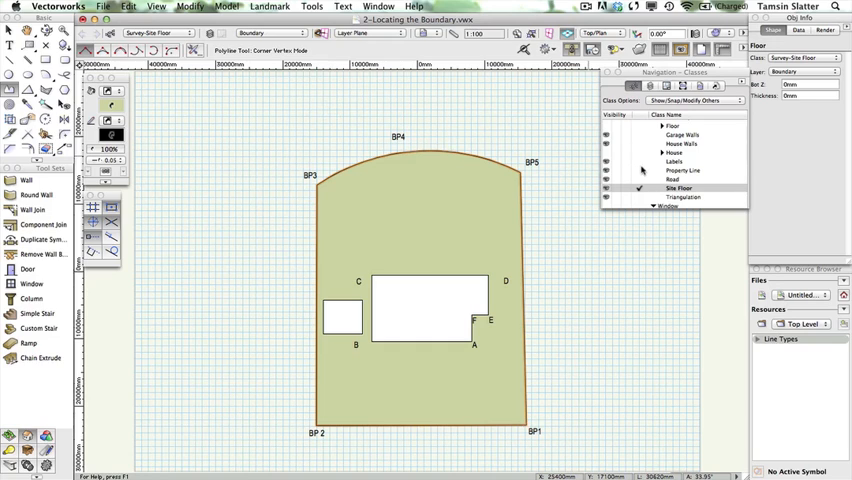
click(684, 170)
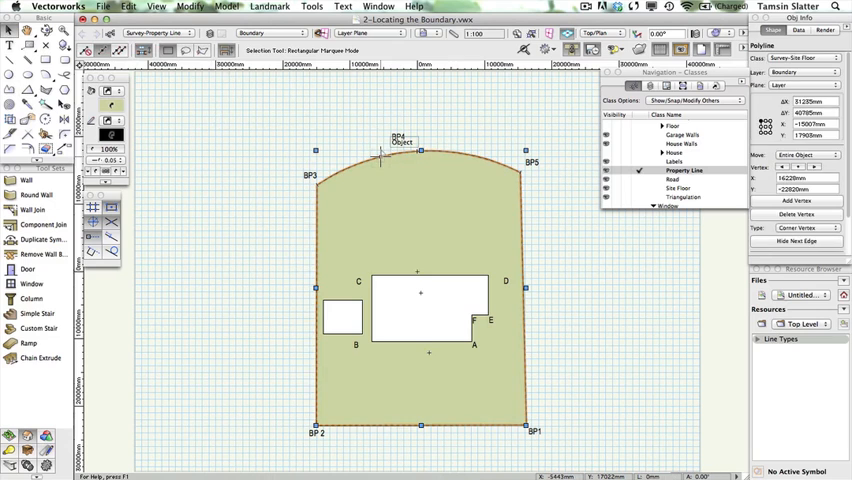
Create a Property Line object from the boundary, deleting the source shape and showing properties.
click(272, 8)
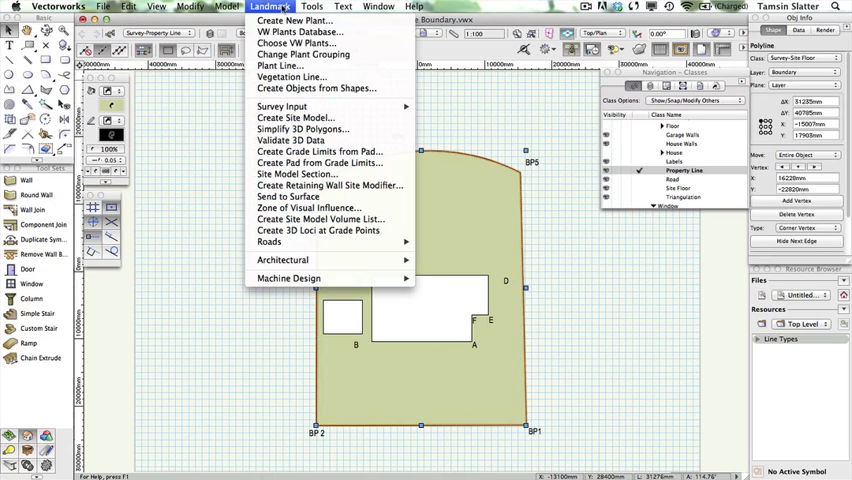
click(316, 88)
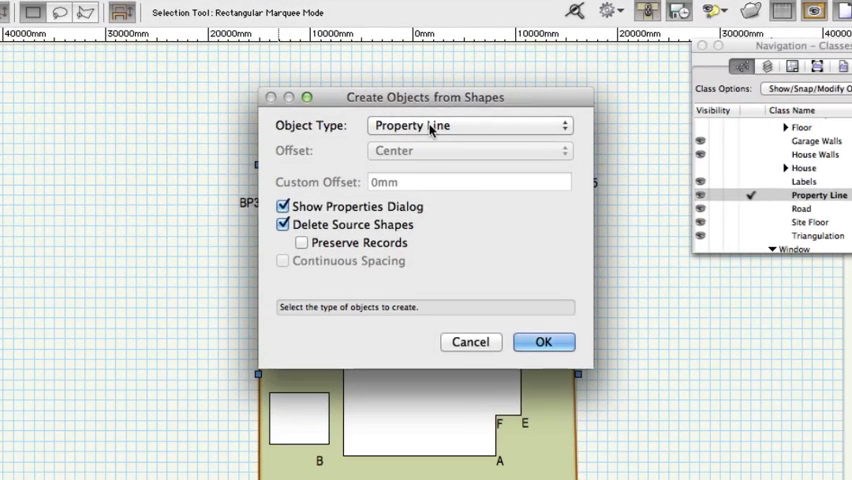
click(468, 126)
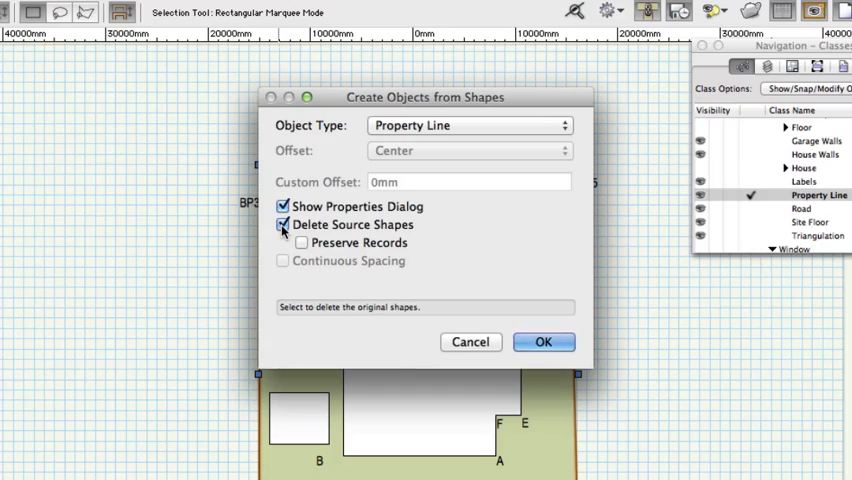
click(544, 340)
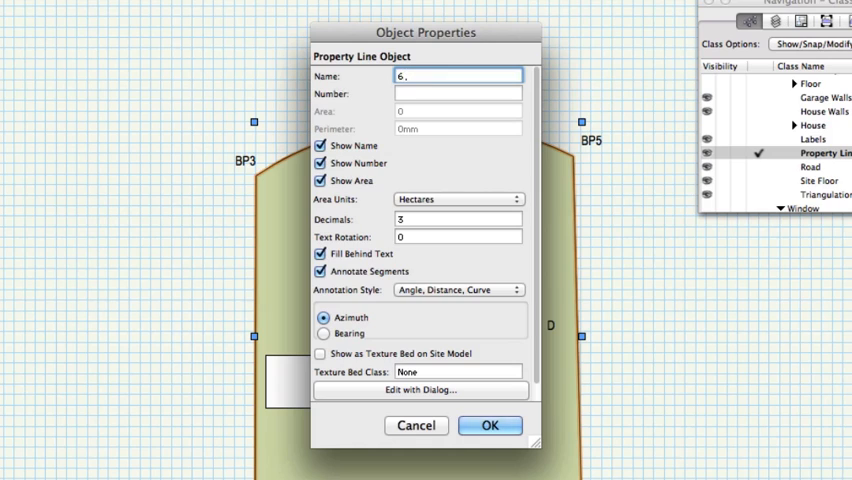
Name the property line 'G. Woodspeen Drive' and confirm.
text(Woodspe)
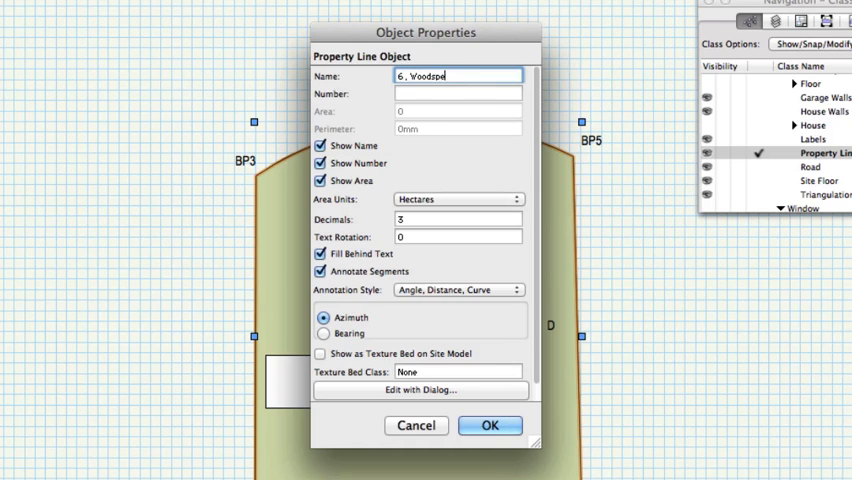
text(en Drive)
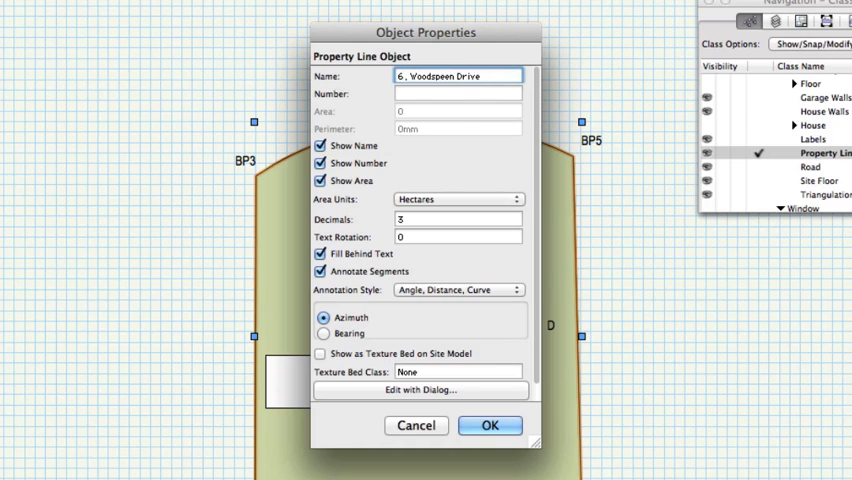
click(490, 424)
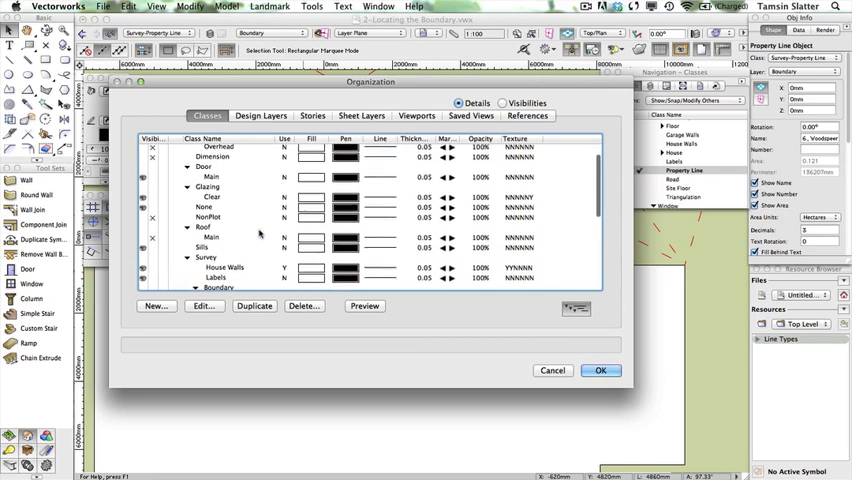
Edit the Survey-Property Line class in Organization and set its fill style.
scroll(down, 3)
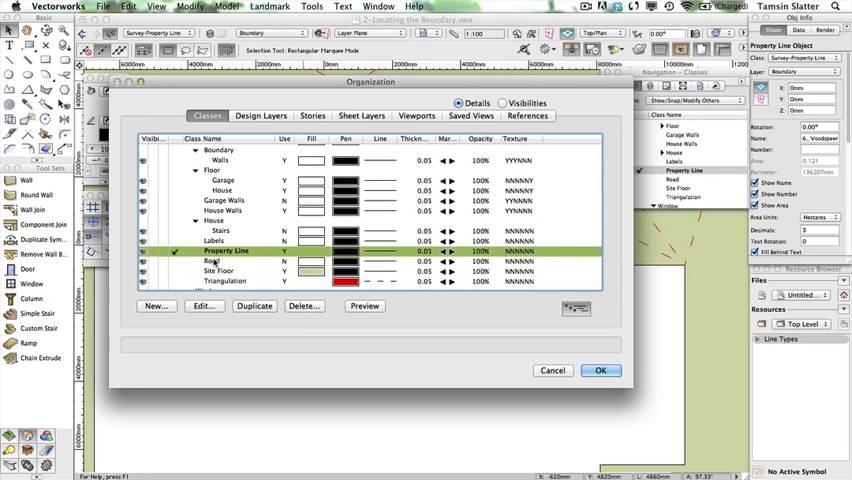
click(204, 306)
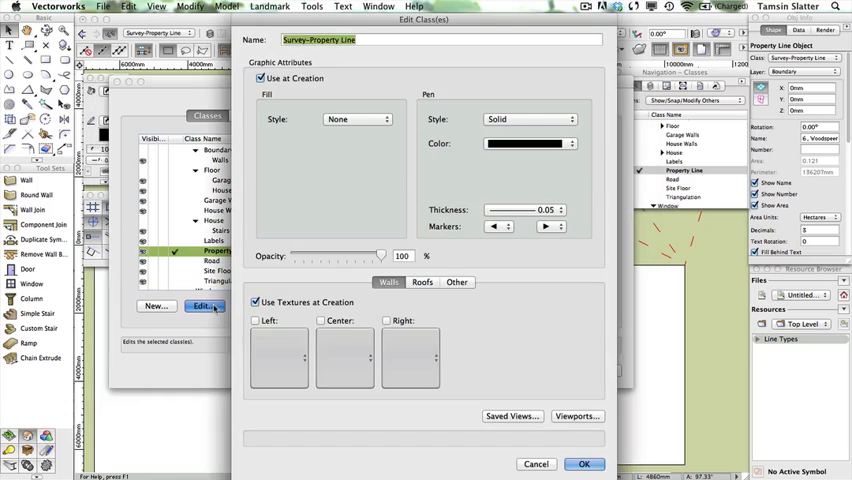
mouse_move(348, 156)
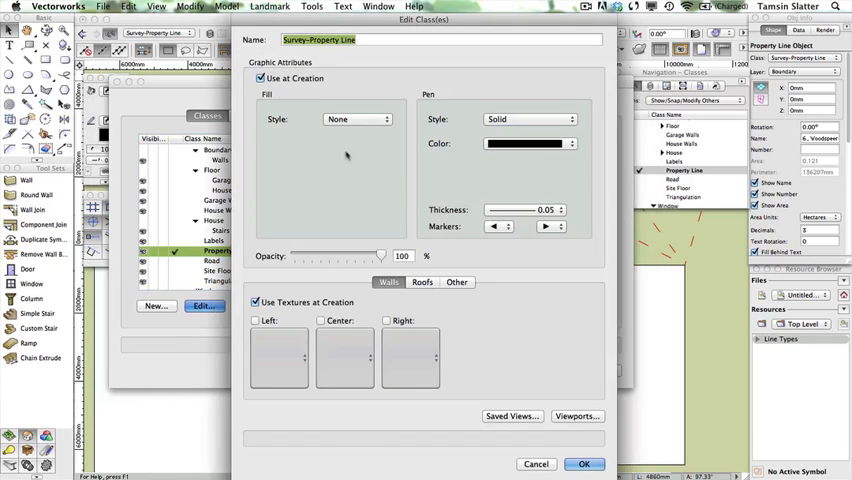
click(356, 120)
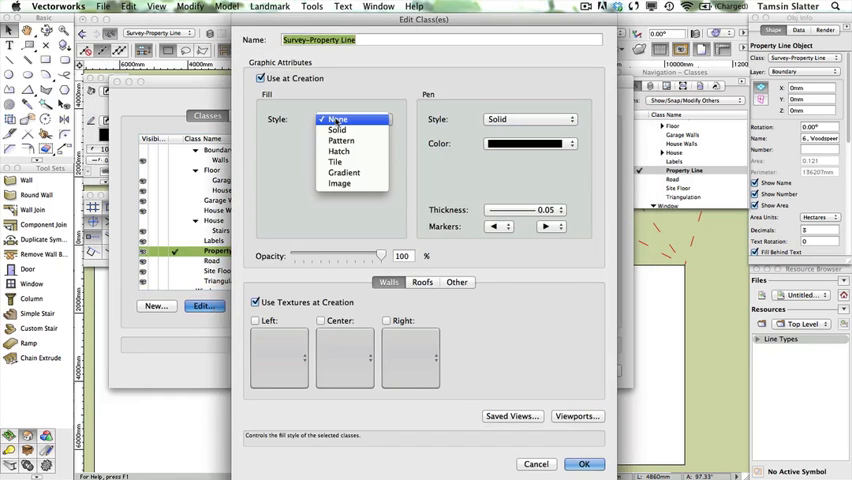
click(338, 120)
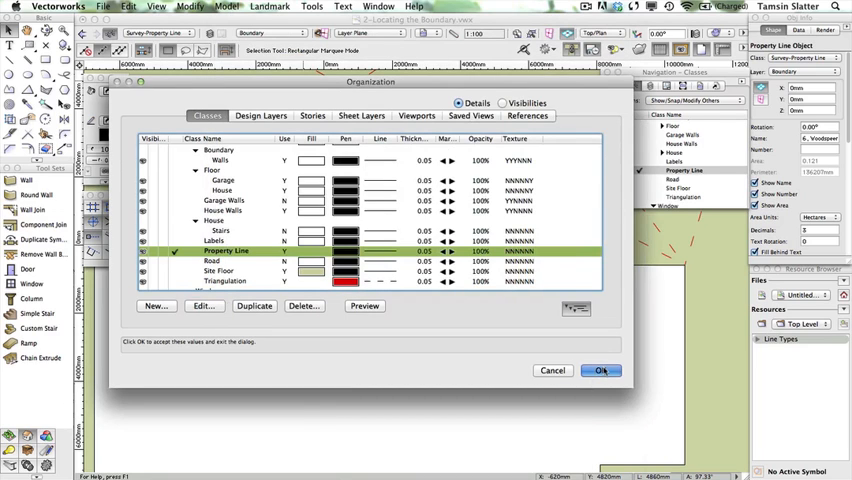
click(600, 370)
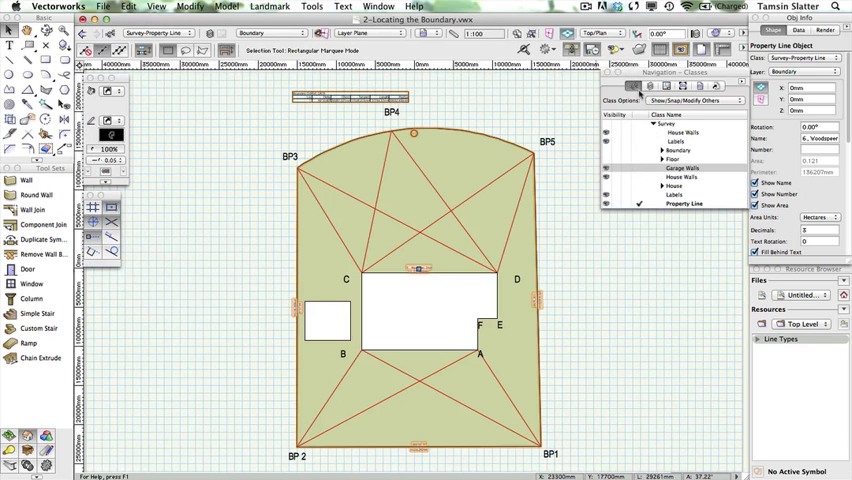
Set the Survey-Triangulation class to Invisible so the triangulation lines disappear.
click(680, 168)
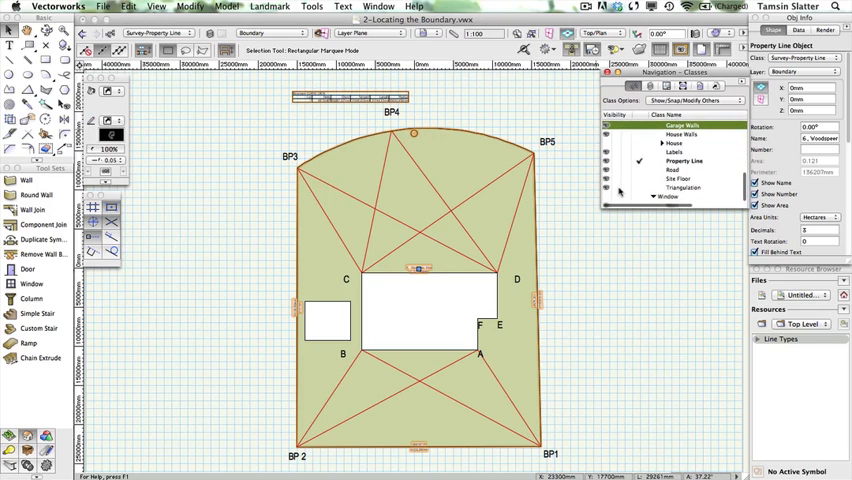
click(682, 188)
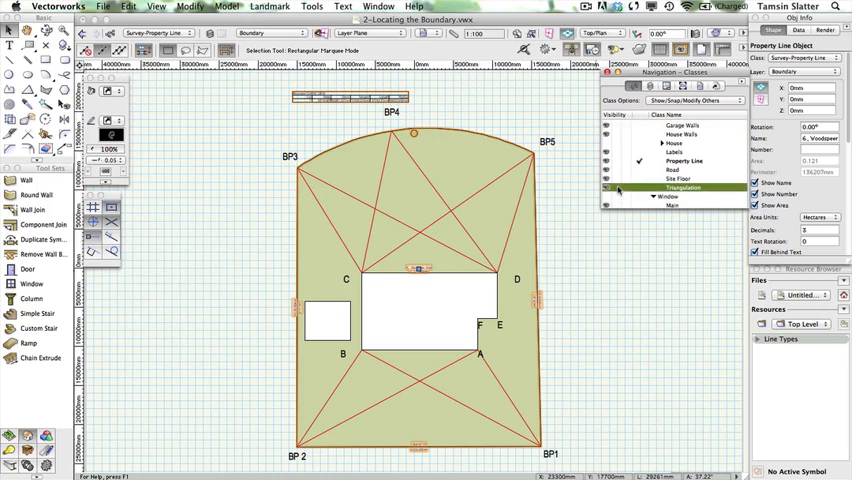
click(608, 188)
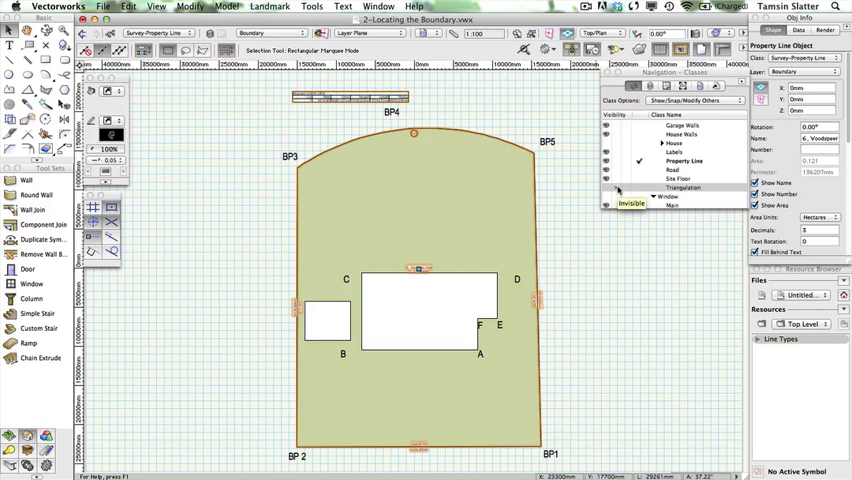
mouse_move(632, 256)
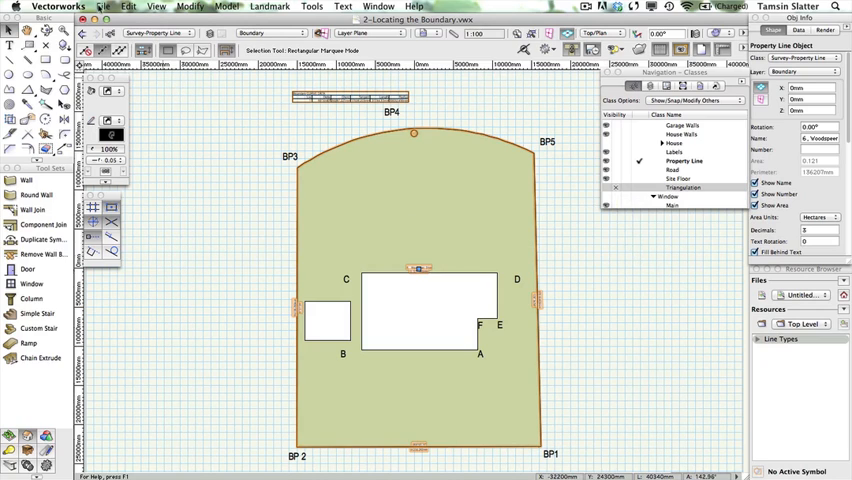
Bring up the File menu over the cleaned site plan.
click(104, 6)
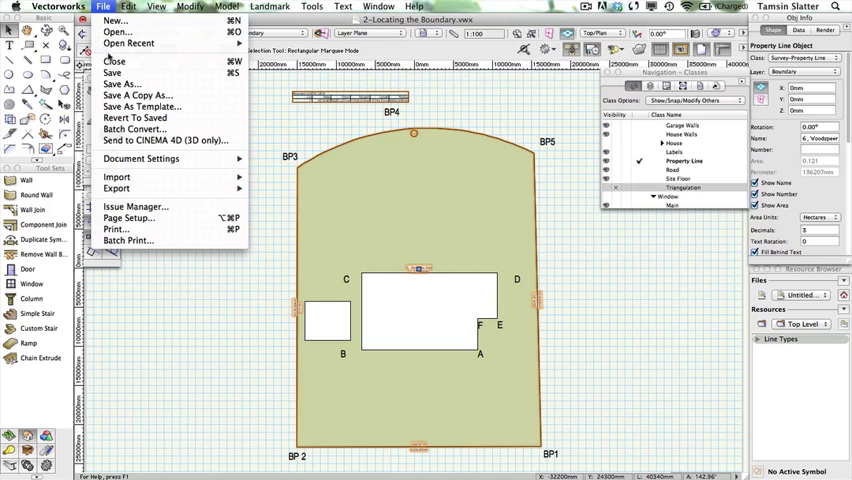